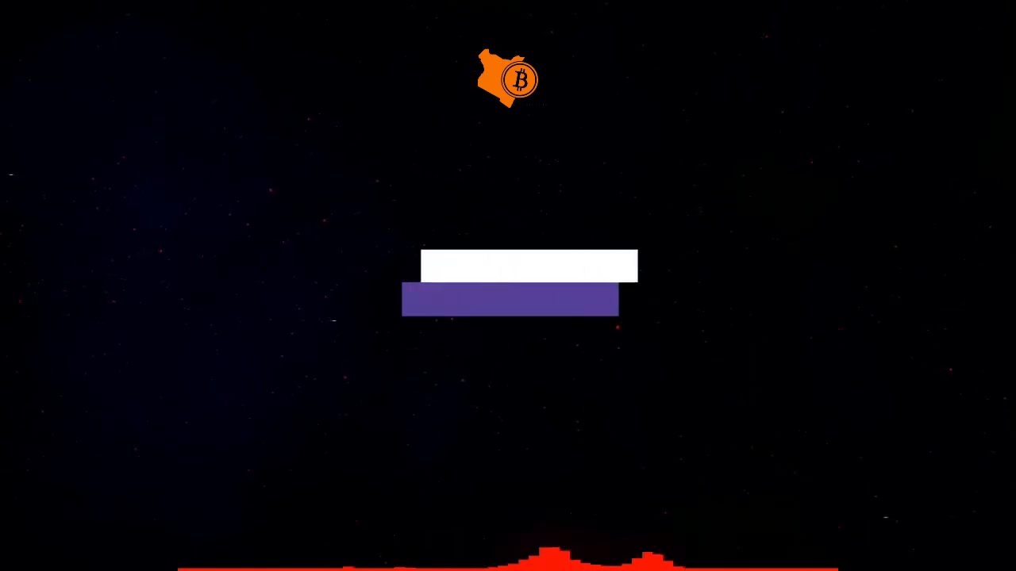
{"action": "type", "text": "S"}
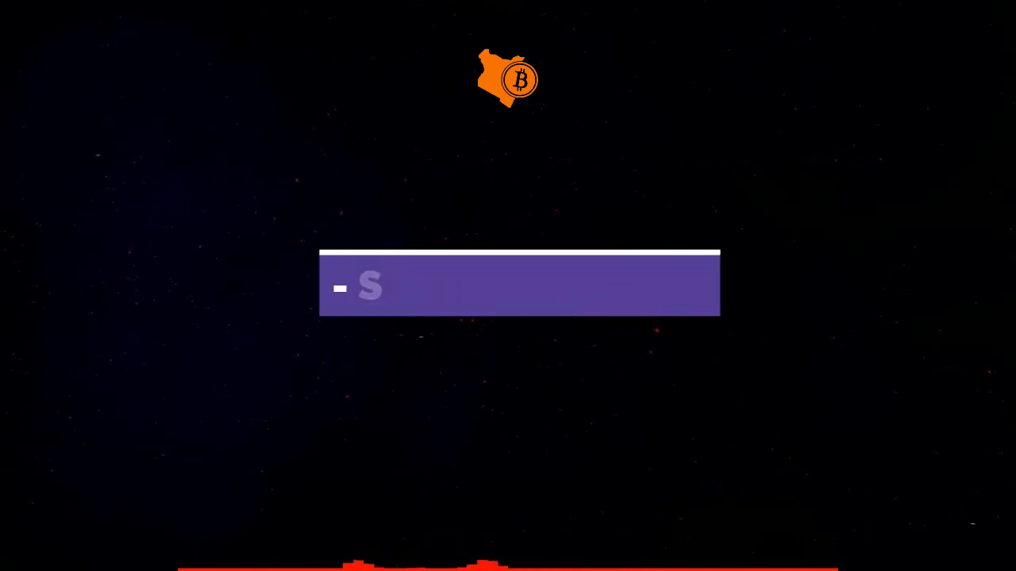